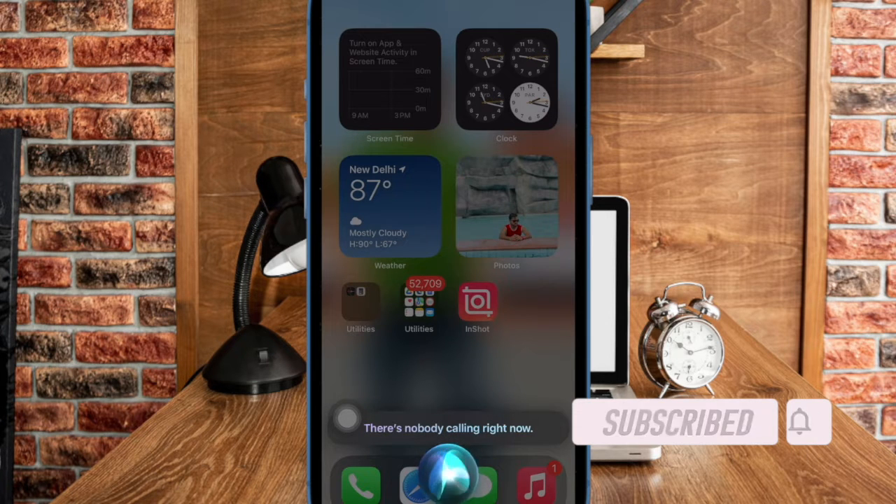
# Switch on Call Hang Up under Settings > Siri & Search so Siri can end calls.
pyautogui.click(419, 301)
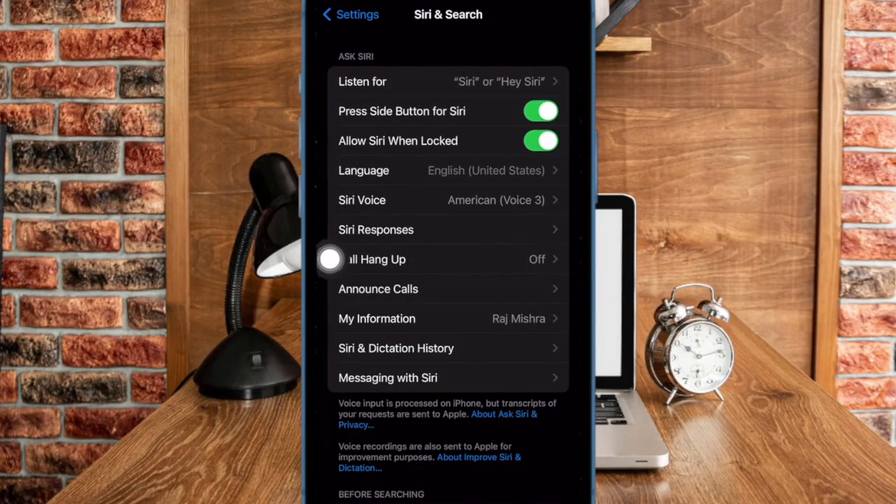
pyautogui.click(377, 259)
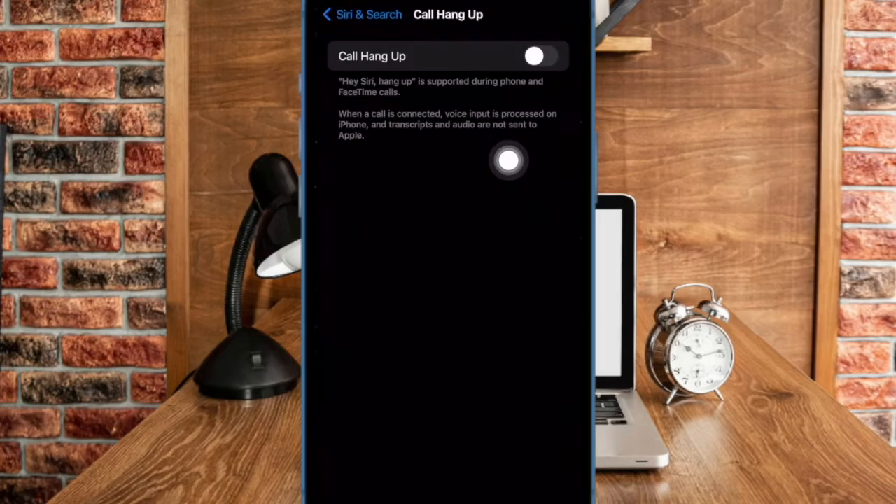
pyautogui.click(536, 56)
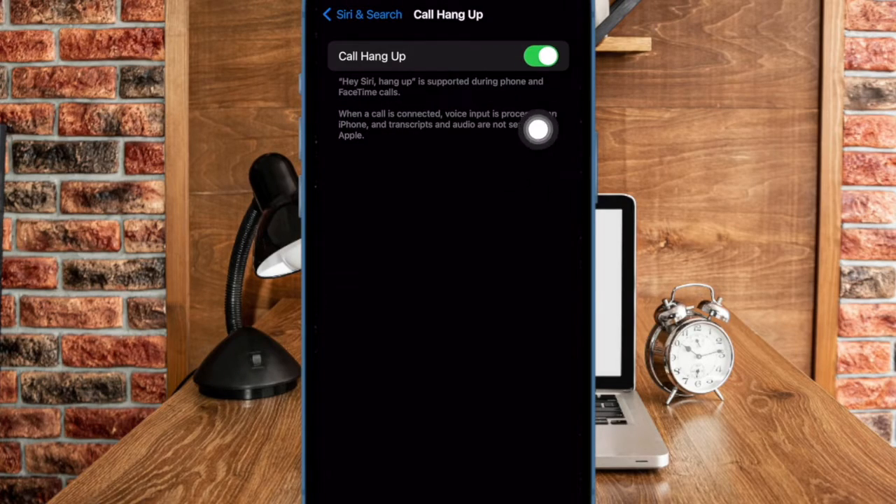